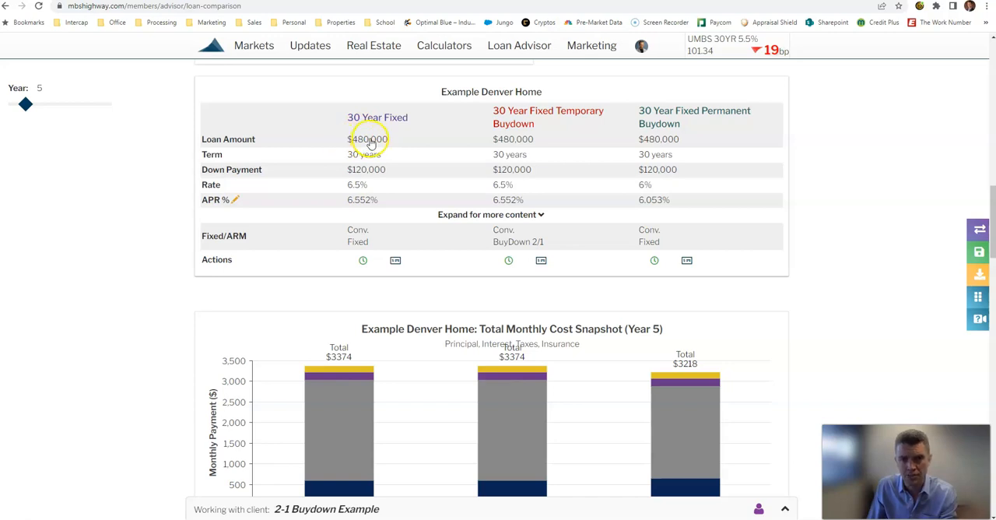
pyautogui.moveTo(386, 117)
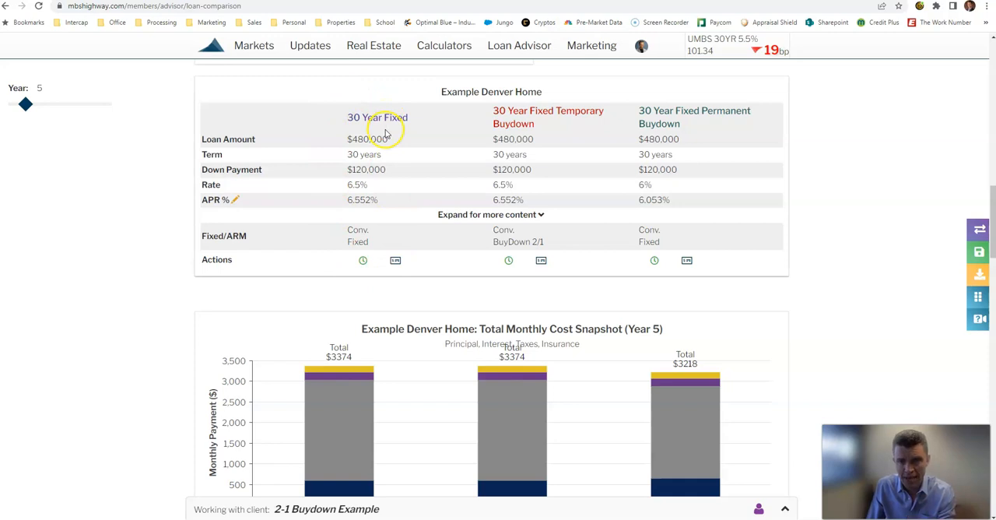
pyautogui.moveTo(710, 103)
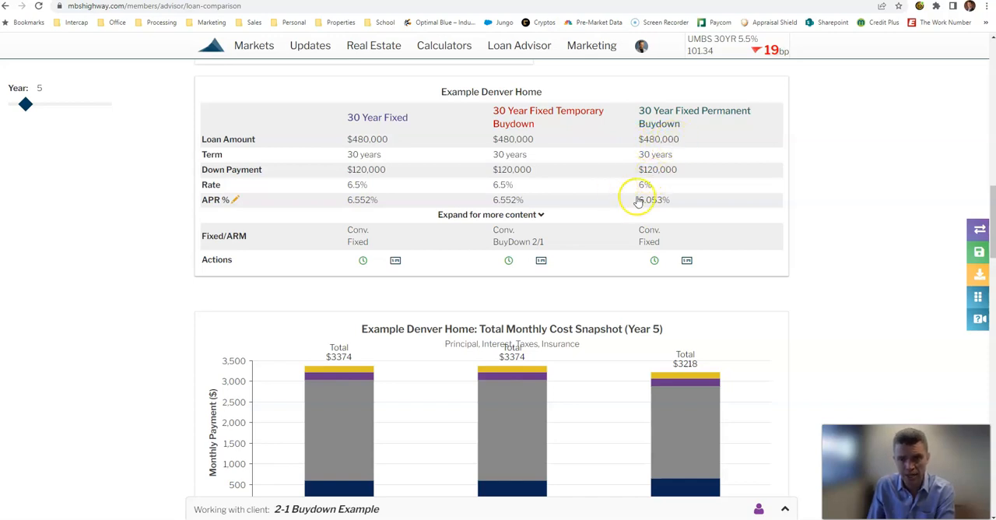
pyautogui.moveTo(389, 106)
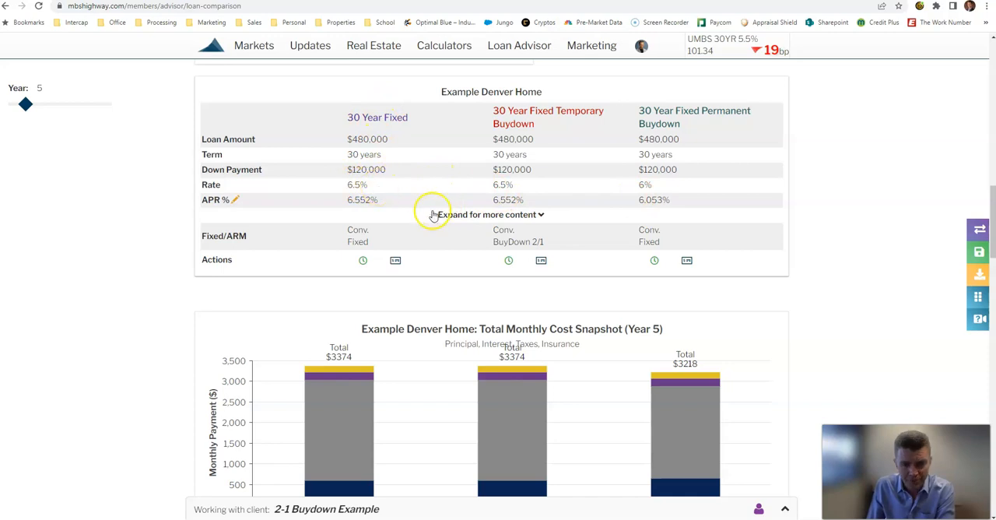
# Scroll the report down to the Year 5 Lowest Cost Loan Snapshot chart and yearly cost table.
pyautogui.scroll(-3)
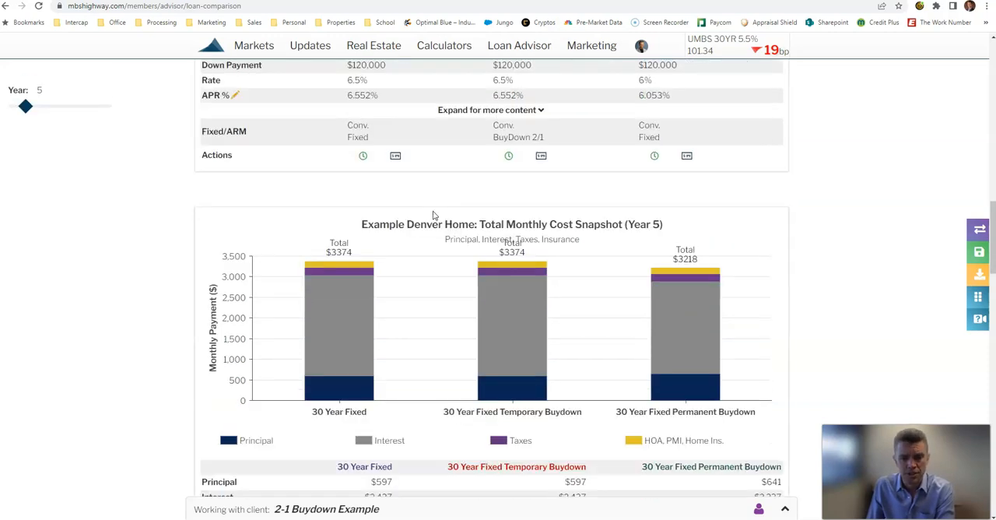
pyautogui.scroll(-3)
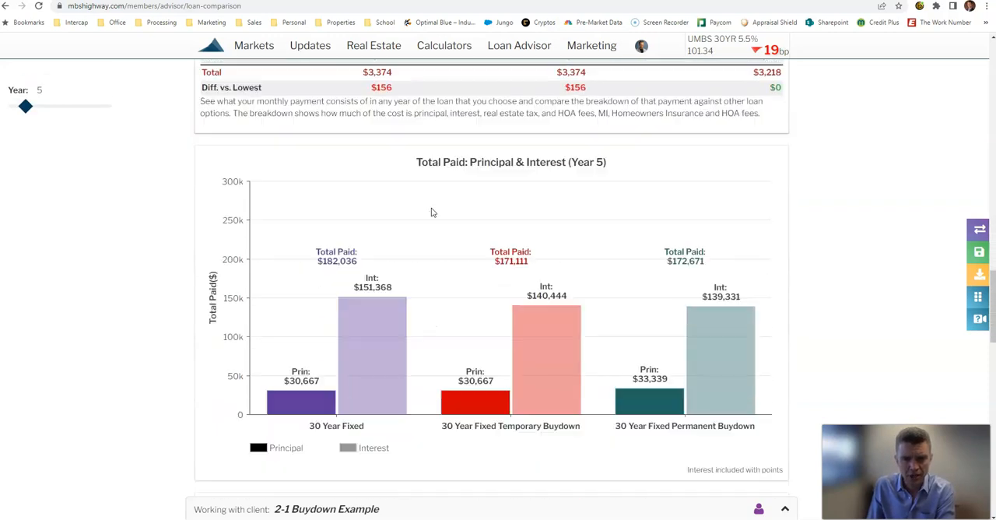
pyautogui.scroll(-3)
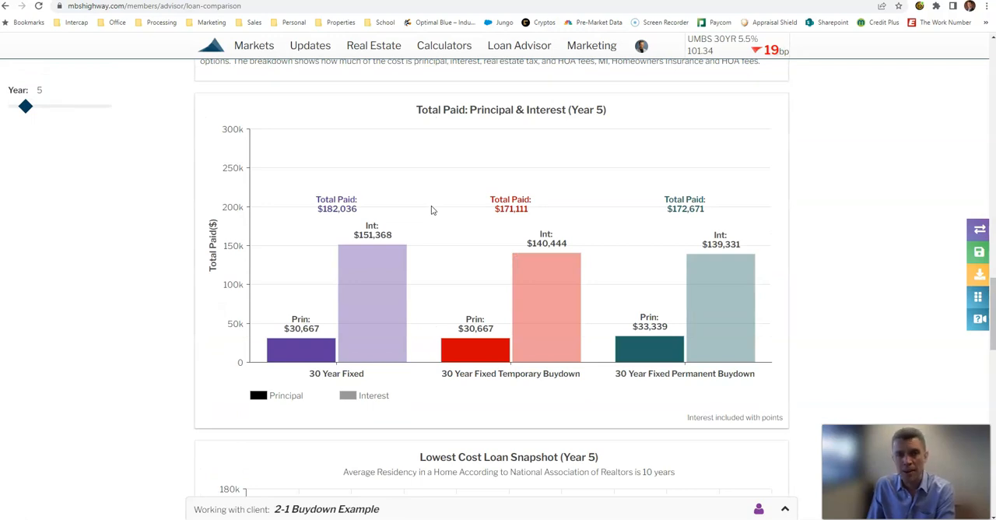
pyautogui.scroll(-3)
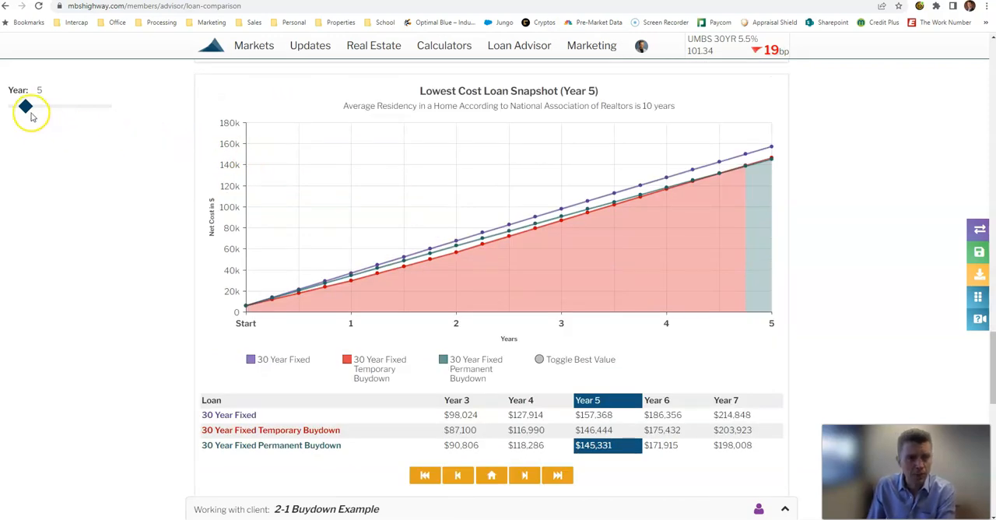
pyautogui.moveTo(25, 106); pyautogui.dragTo(44, 105)
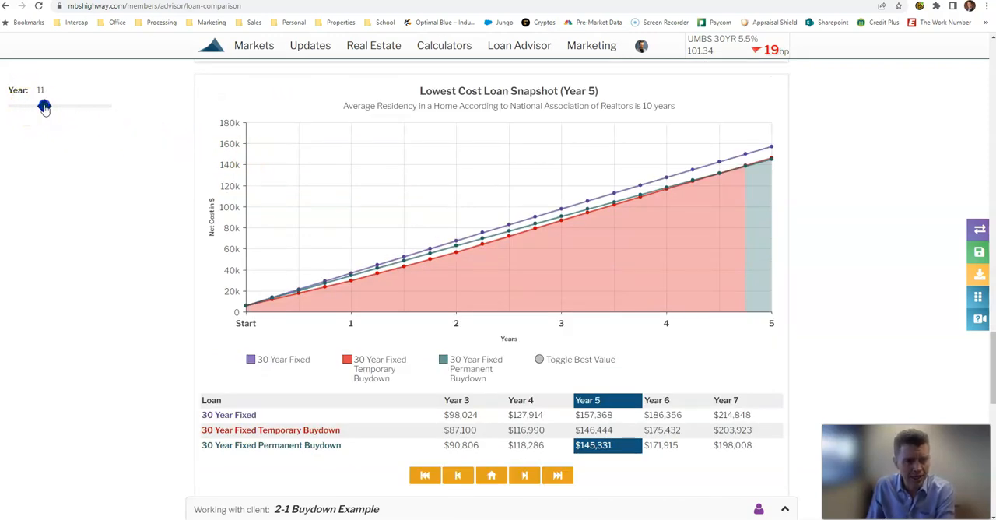
pyautogui.moveTo(44, 106); pyautogui.dragTo(32, 105)
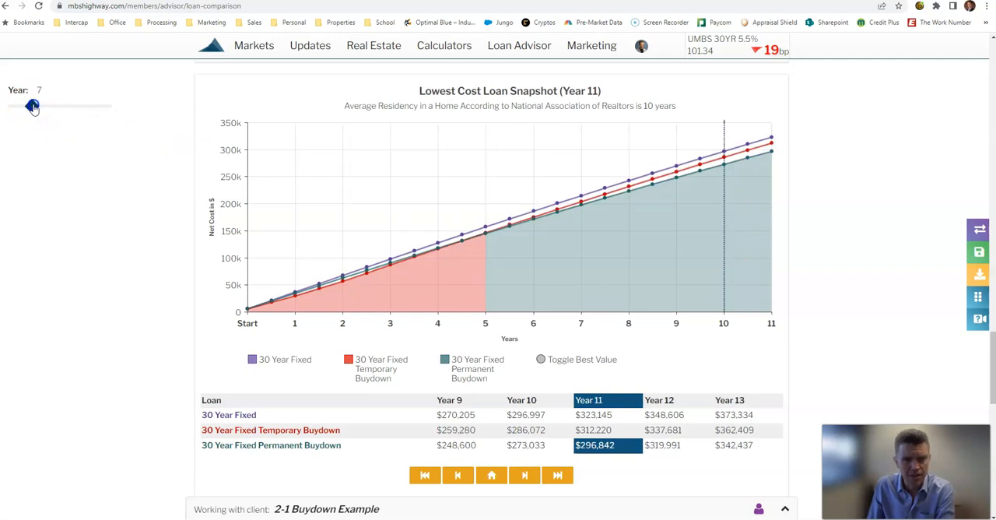
pyautogui.moveTo(33, 106); pyautogui.dragTo(25, 106)
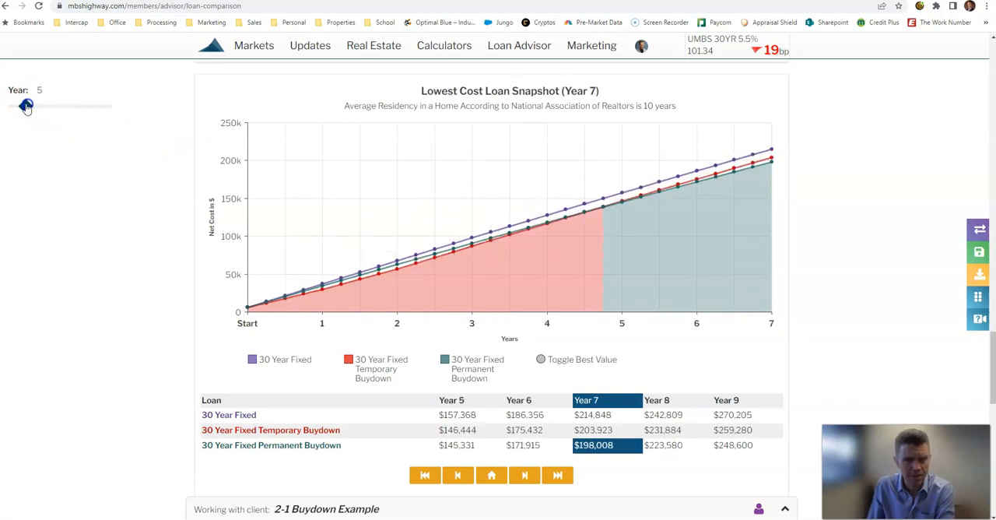
pyautogui.moveTo(25, 106); pyautogui.dragTo(25, 106)
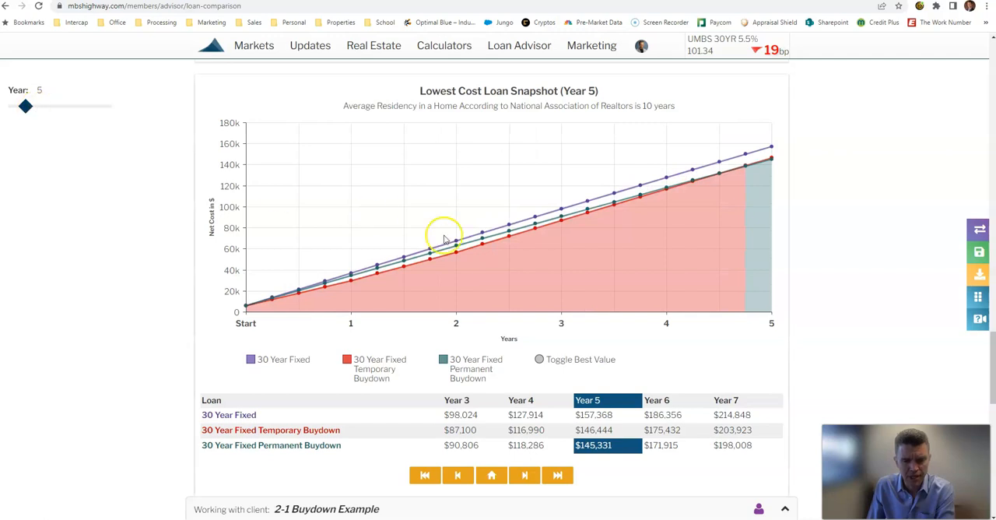
pyautogui.moveTo(470, 341)
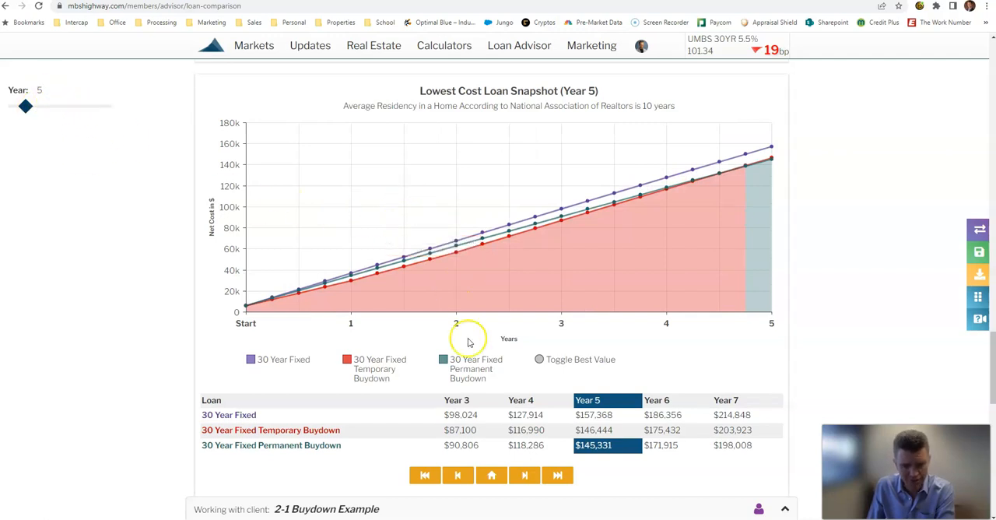
pyautogui.moveTo(547, 434)
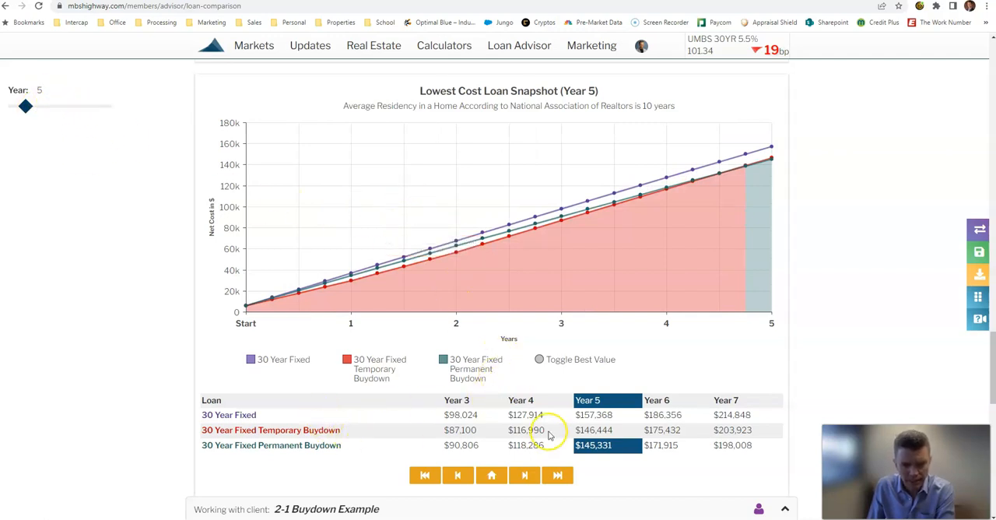
pyautogui.moveTo(463, 249)
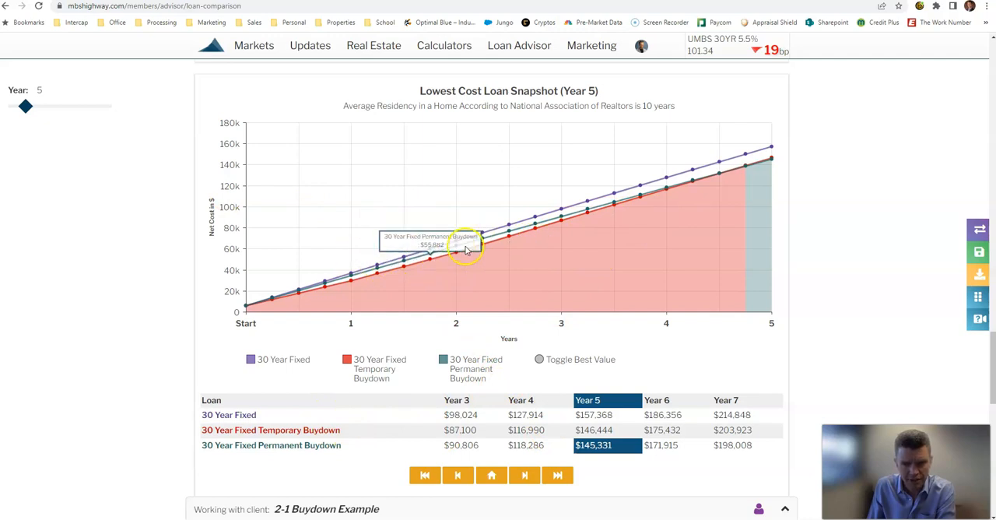
pyautogui.moveTo(746, 168)
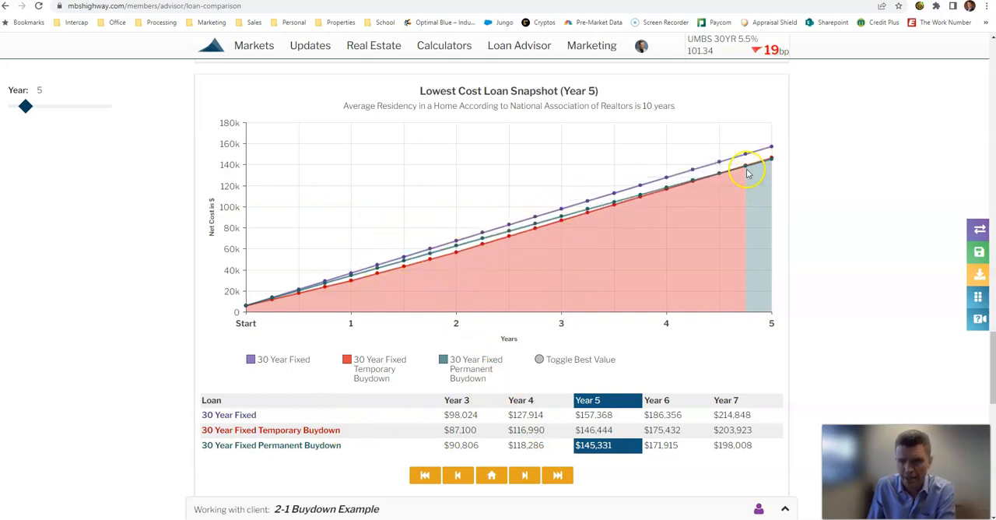
pyautogui.moveTo(764, 218)
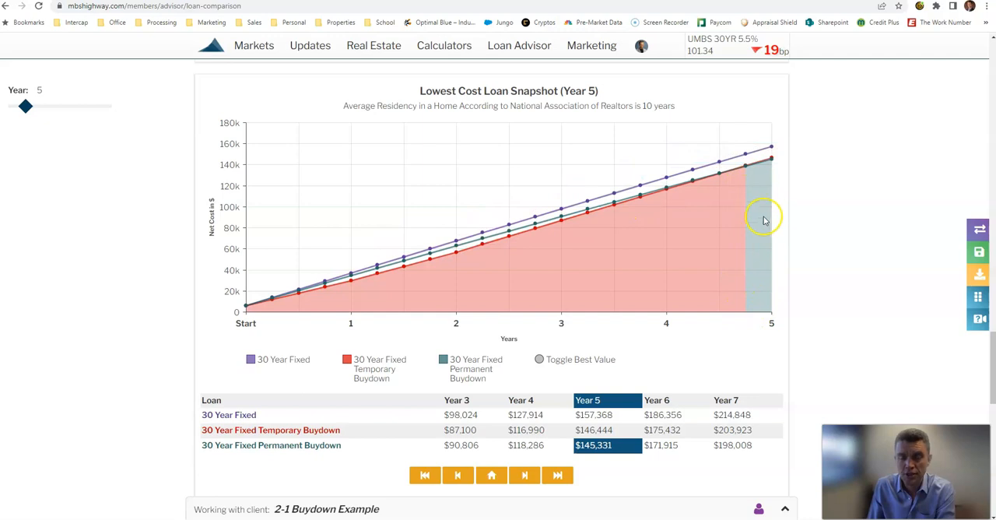
pyautogui.moveTo(743, 168)
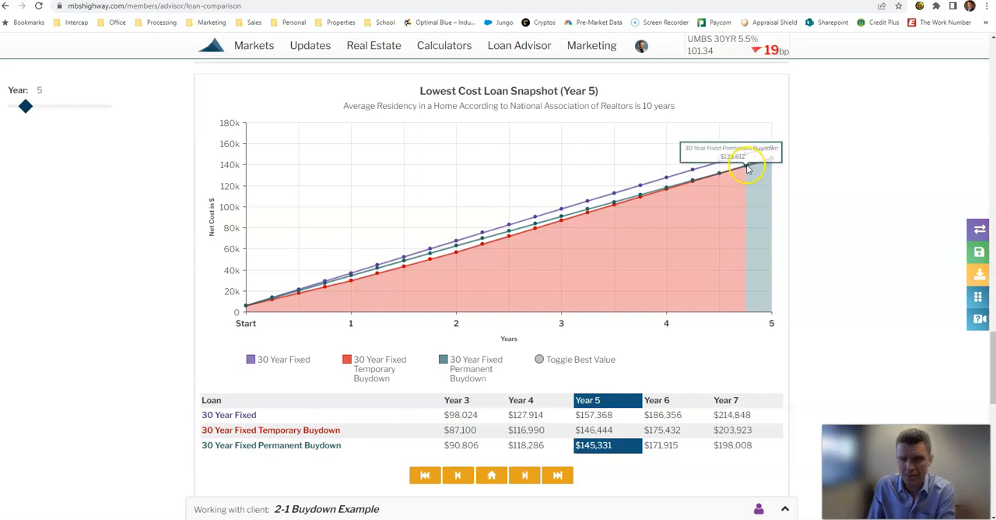
pyautogui.moveTo(745, 170)
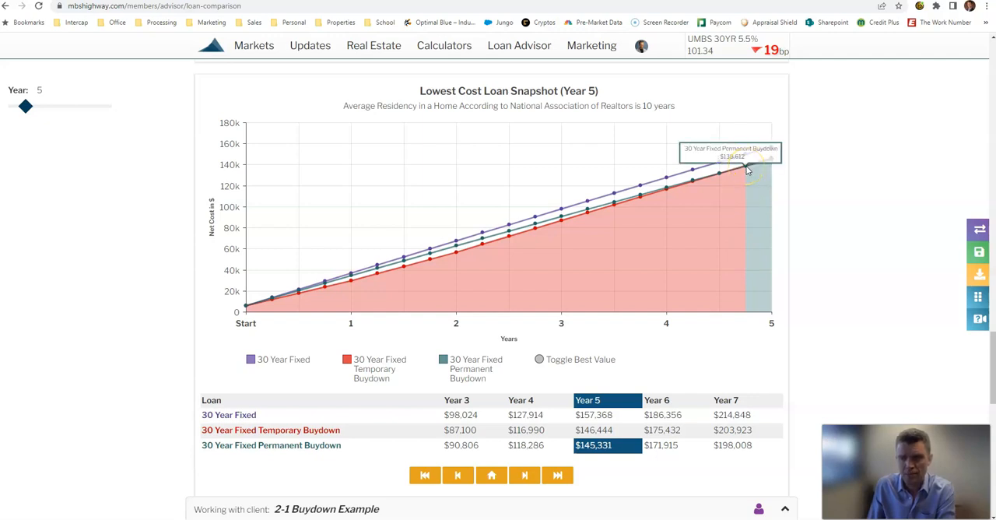
pyautogui.moveTo(743, 168)
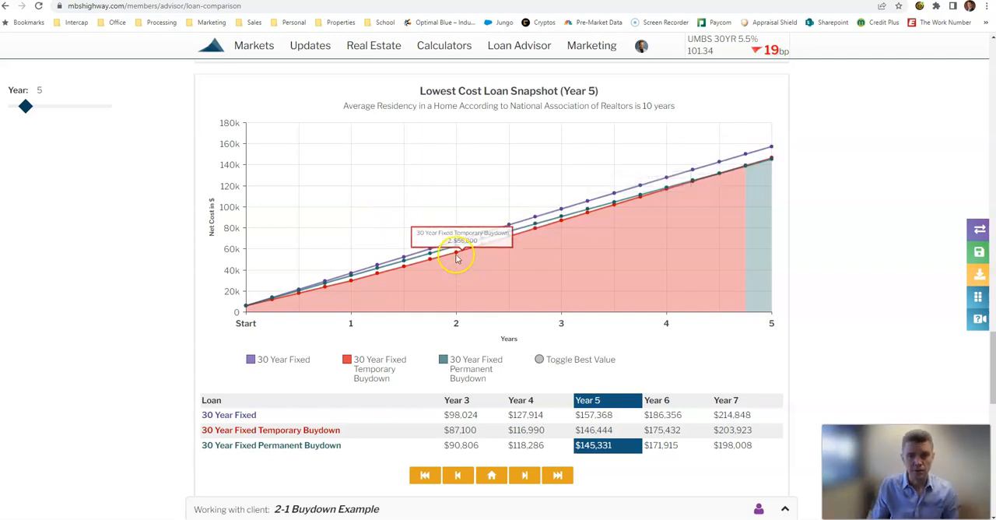
pyautogui.moveTo(512, 239)
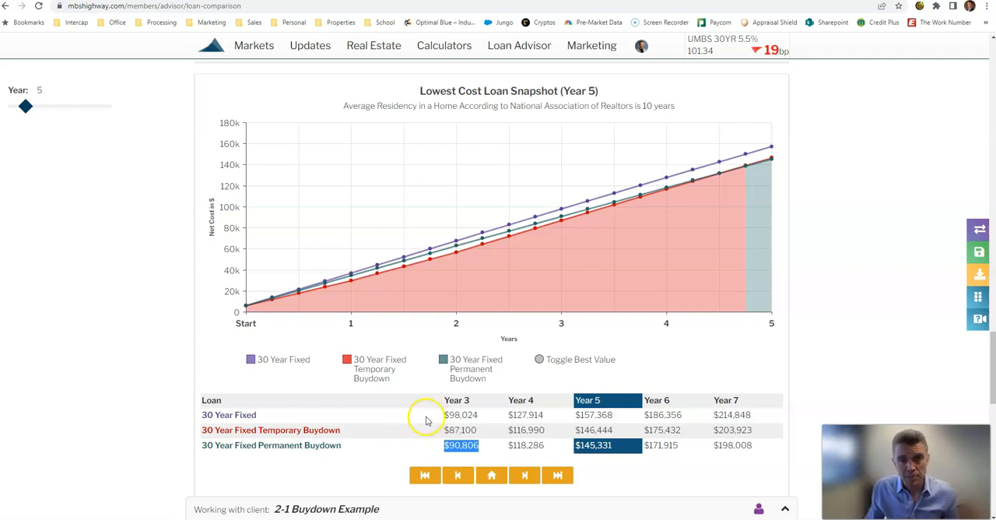
pyautogui.moveTo(414, 402)
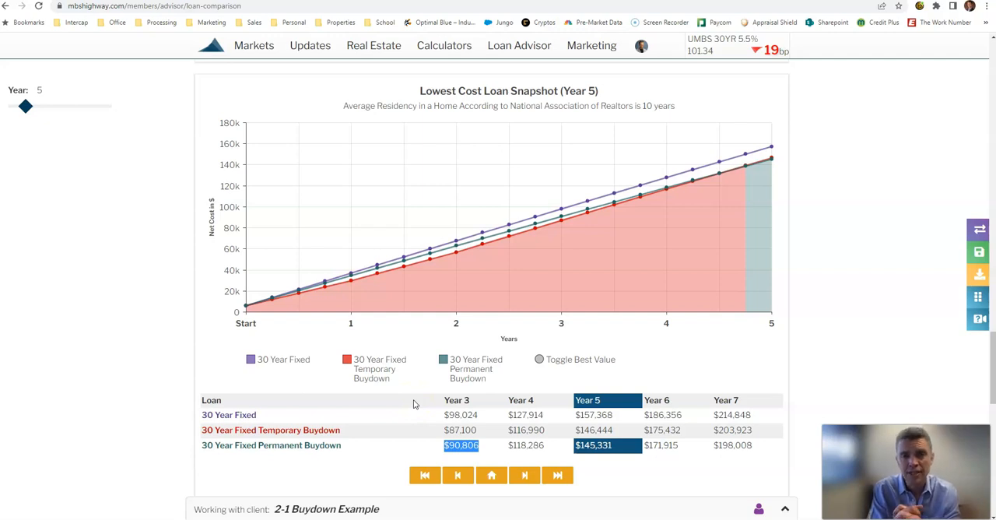
pyautogui.moveTo(34, 438)
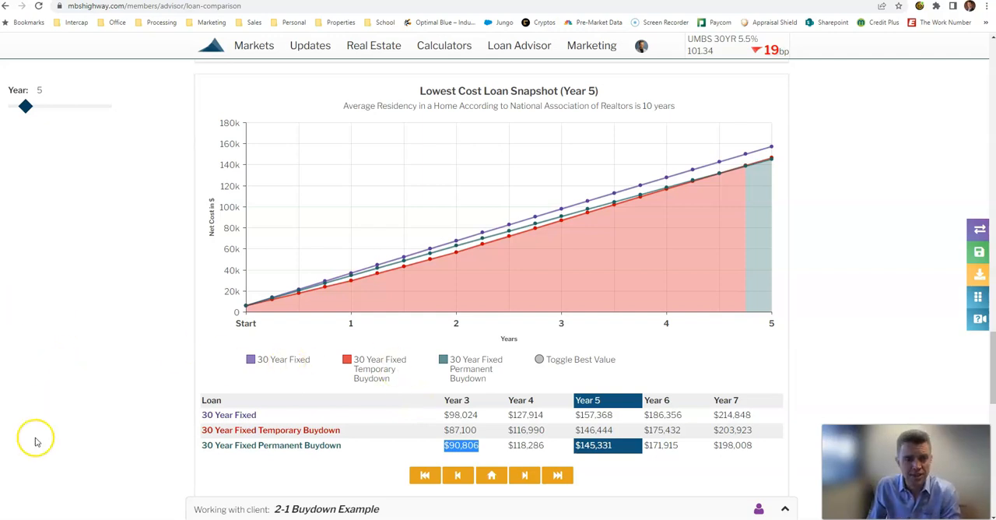